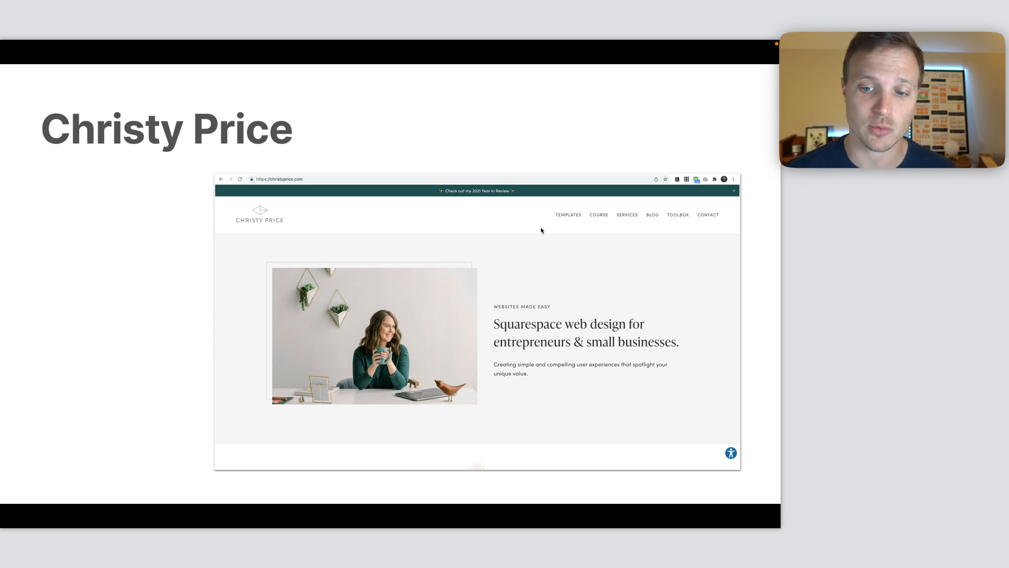
{"action": "mouse_move", "coordinate": [373, 255]}
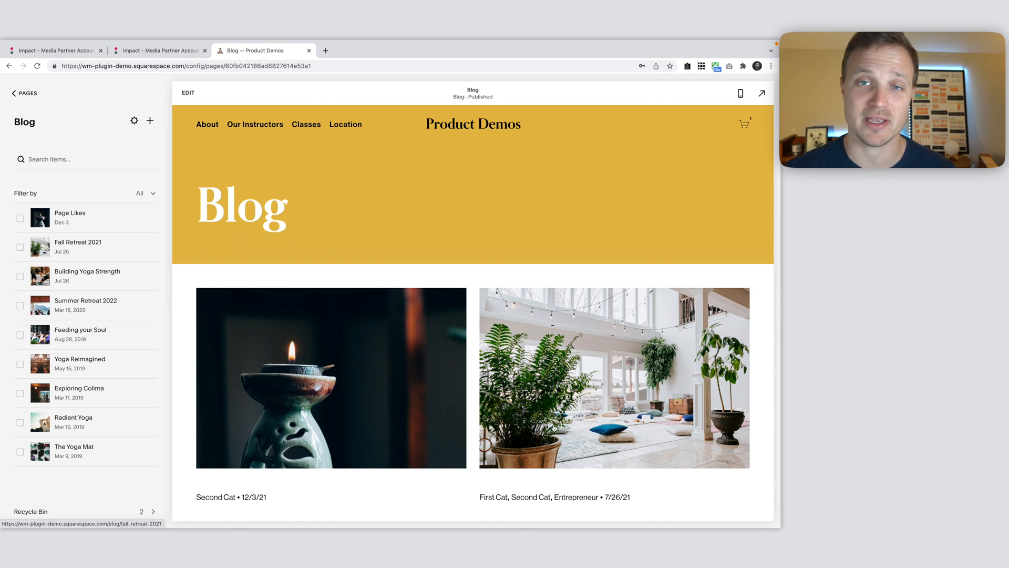
{"action": "mouse_move", "coordinate": [109, 462]}
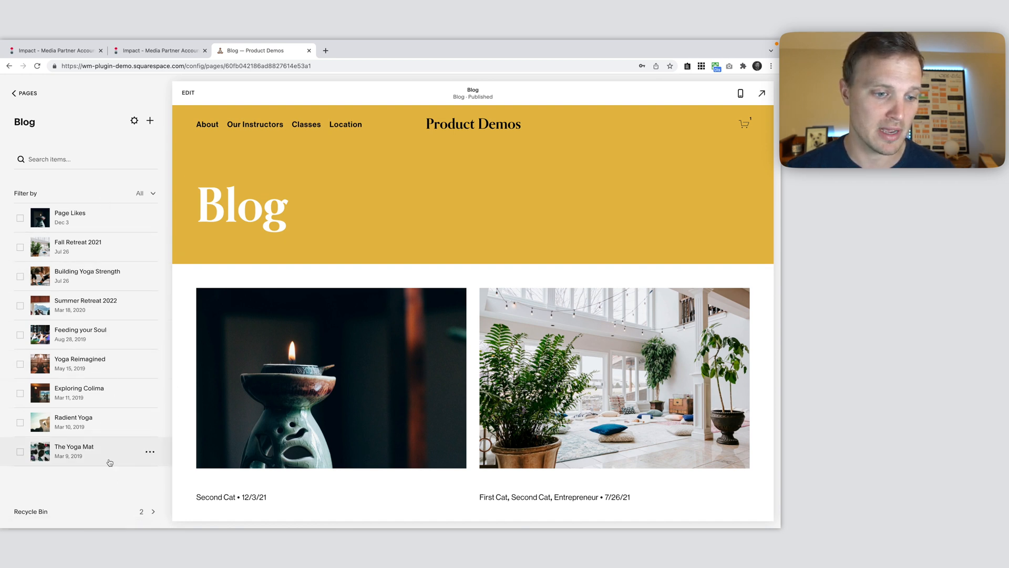
Open the Fall Retreat 2021 post on the live site and scroll down to its tags
{"action": "scroll", "scroll_direction": "down", "scroll_amount": 3}
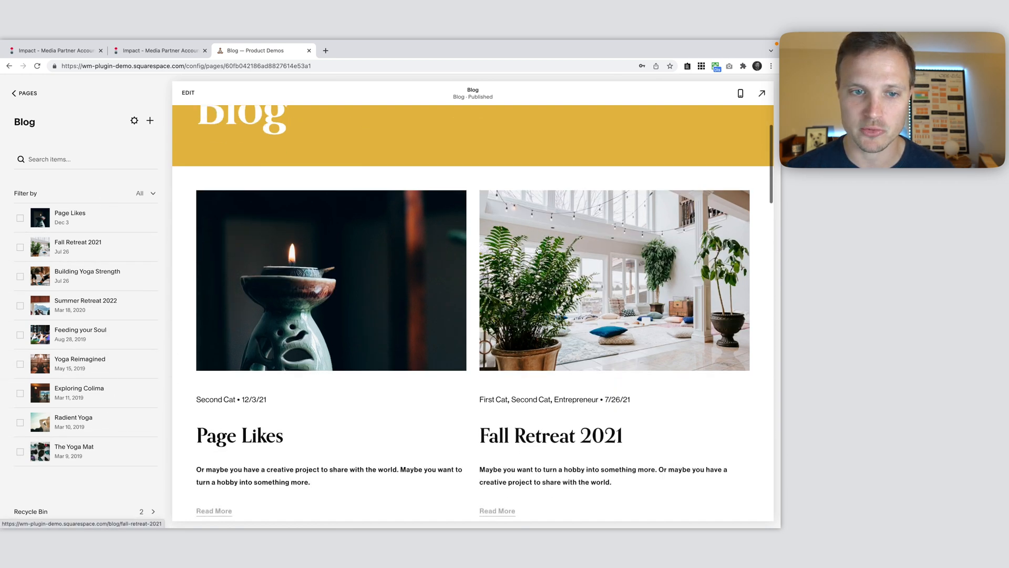
{"action": "left_click", "coordinate": [78, 246]}
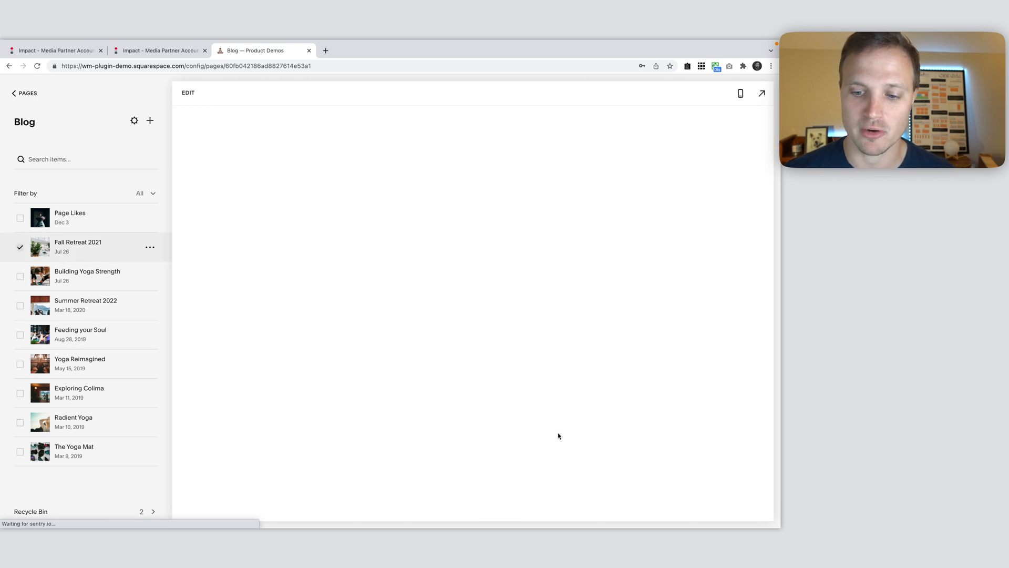
{"action": "left_click", "coordinate": [78, 246]}
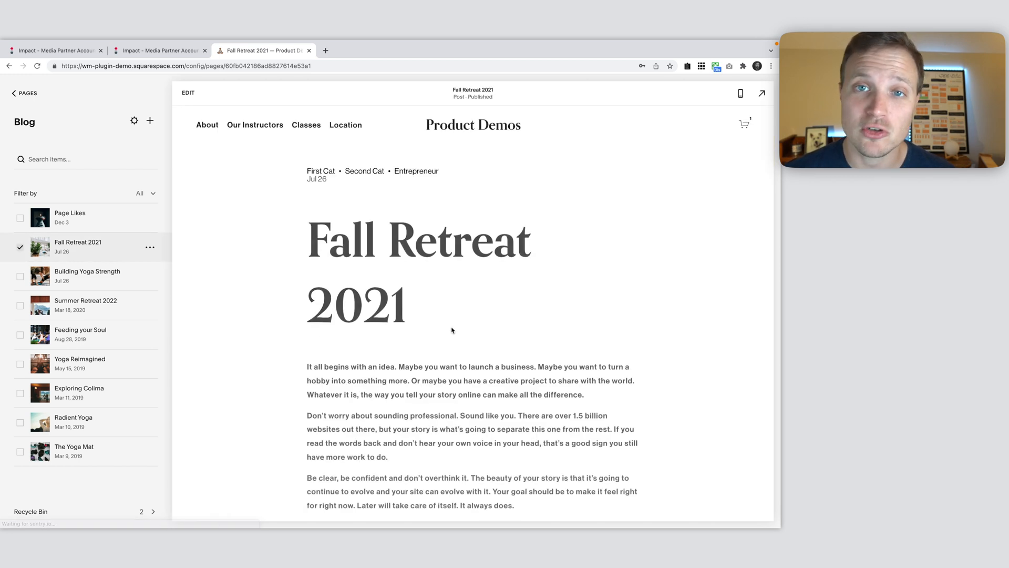
{"action": "left_click", "coordinate": [761, 92]}
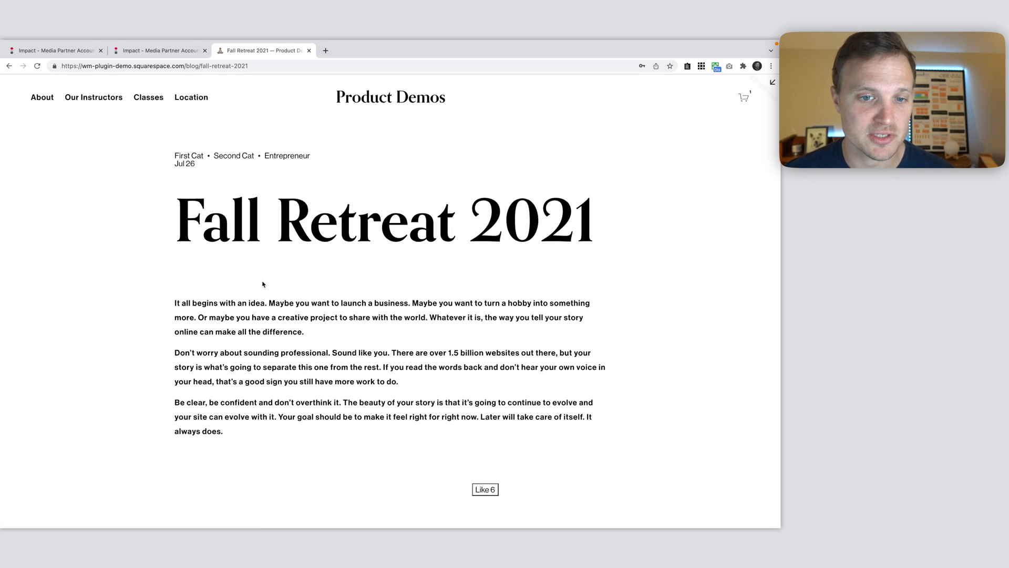
{"action": "scroll", "scroll_direction": "down", "scroll_amount": 3}
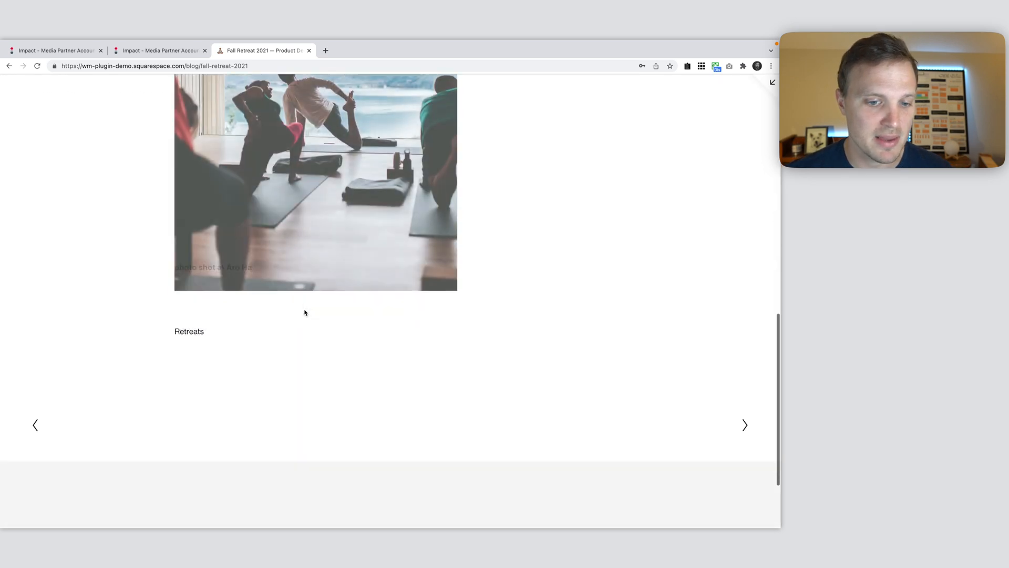
{"action": "scroll", "scroll_direction": "down", "scroll_amount": 3}
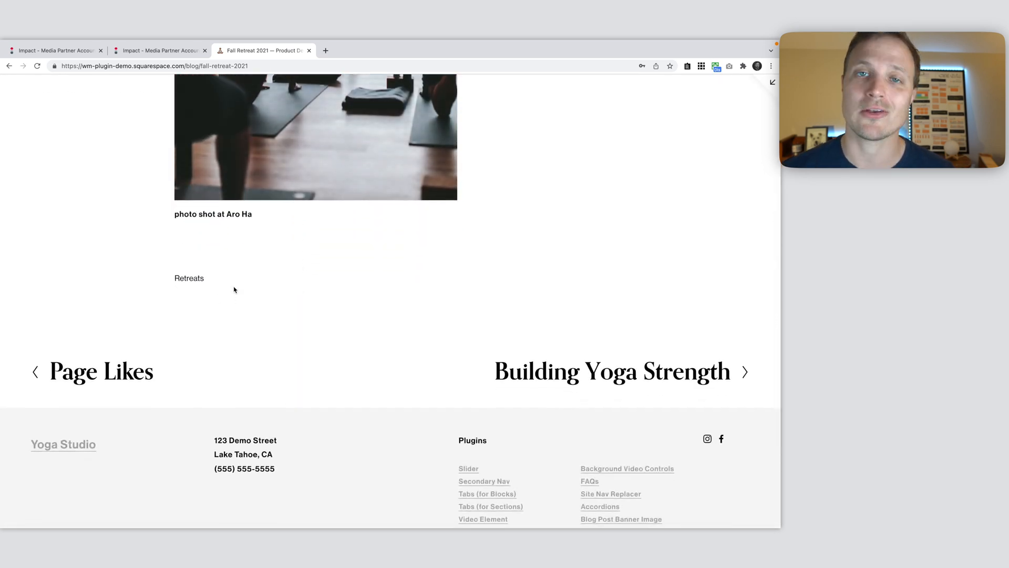
{"action": "mouse_move", "coordinate": [190, 278]}
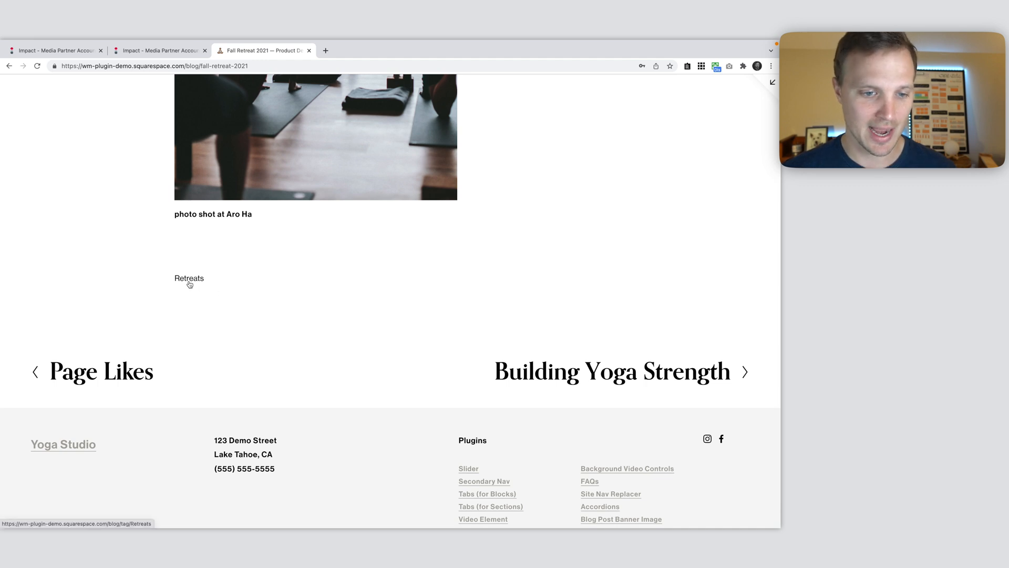
Filter the blog by the Retreats tag and highlight the /tag/Retreats page address
{"action": "left_click", "coordinate": [188, 277]}
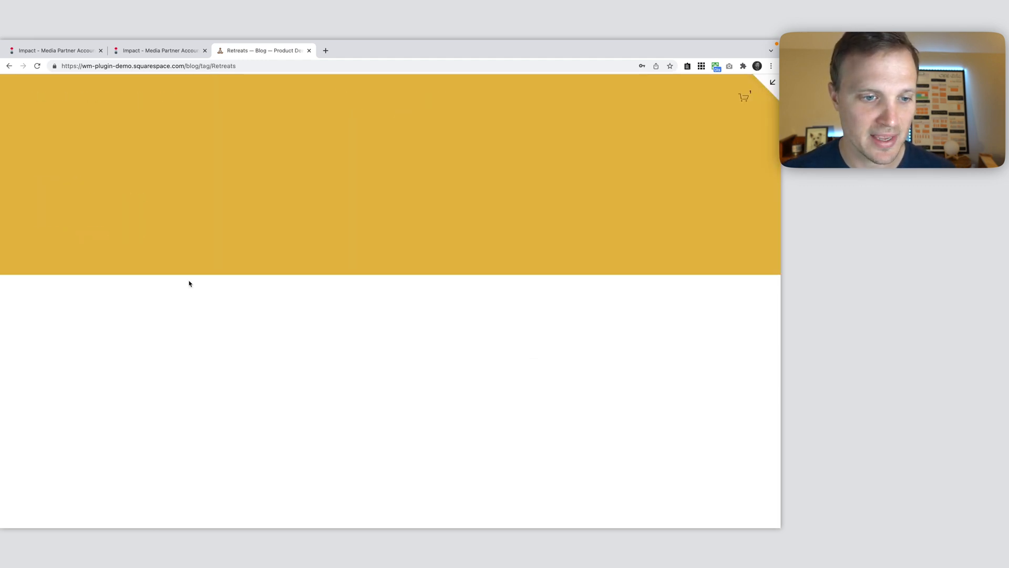
{"action": "scroll", "scroll_direction": "down", "scroll_amount": 3}
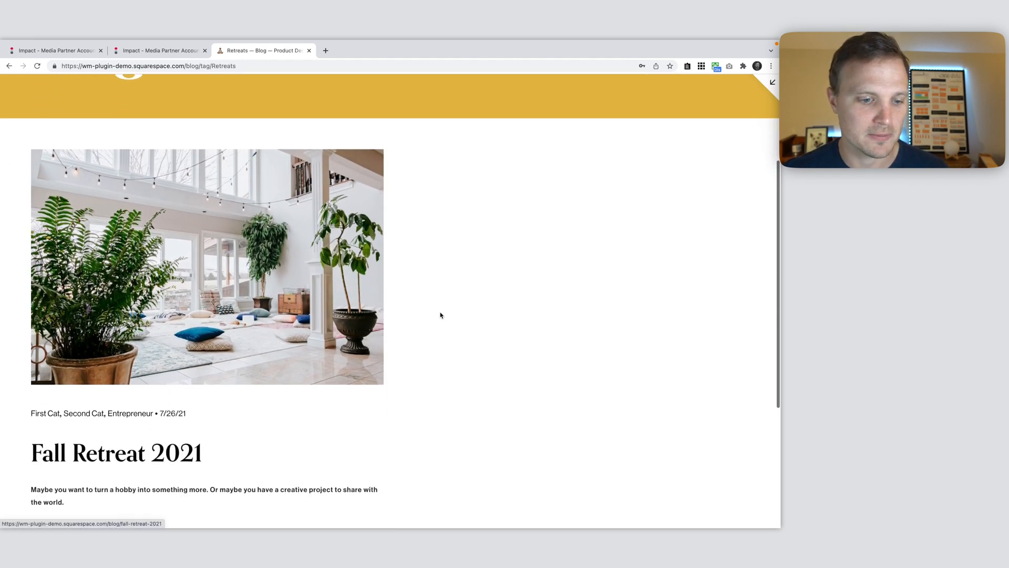
{"action": "scroll", "scroll_direction": "down", "scroll_amount": 3}
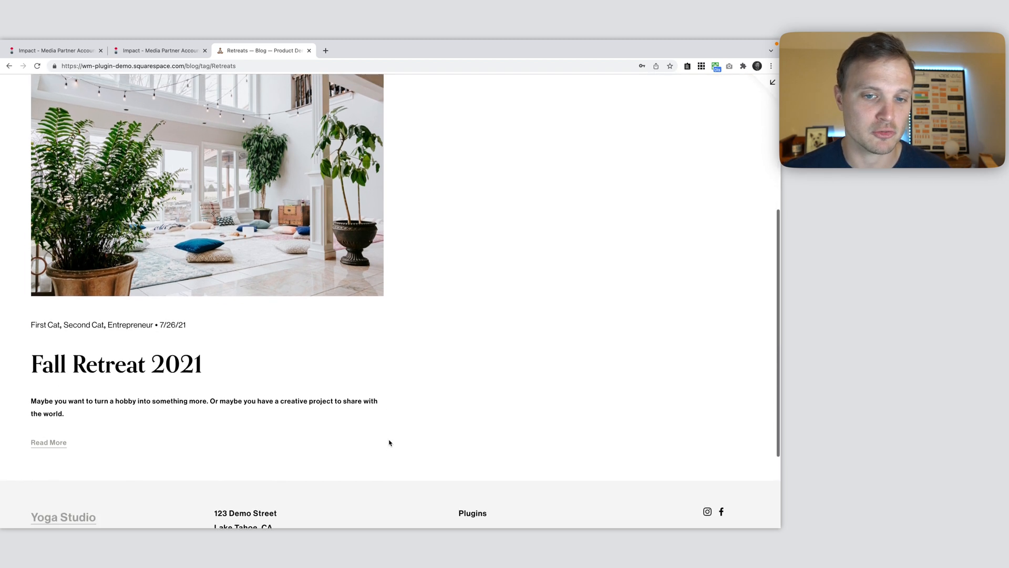
{"action": "scroll", "scroll_direction": "up", "scroll_amount": 3}
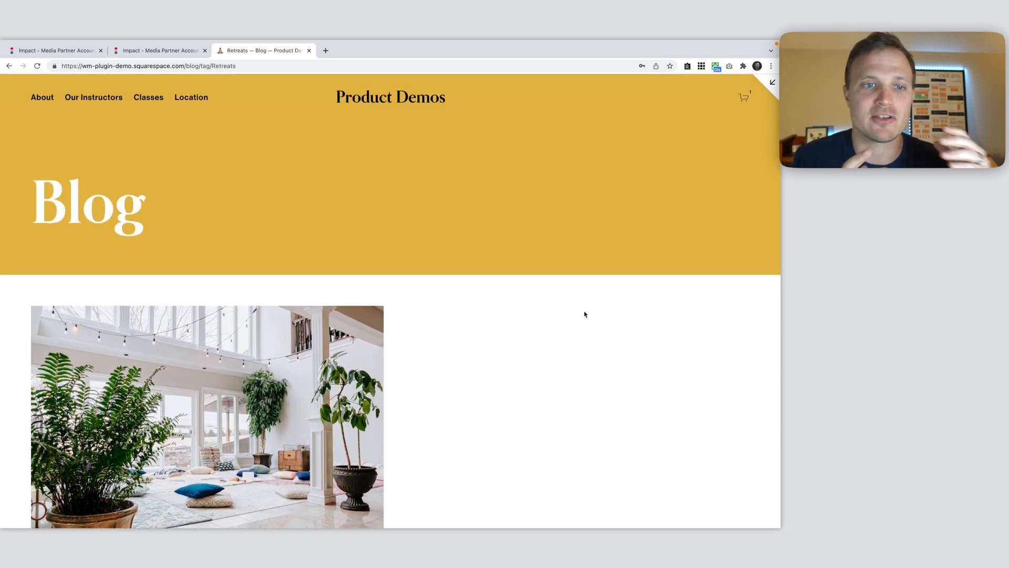
{"action": "mouse_move", "coordinate": [38, 312]}
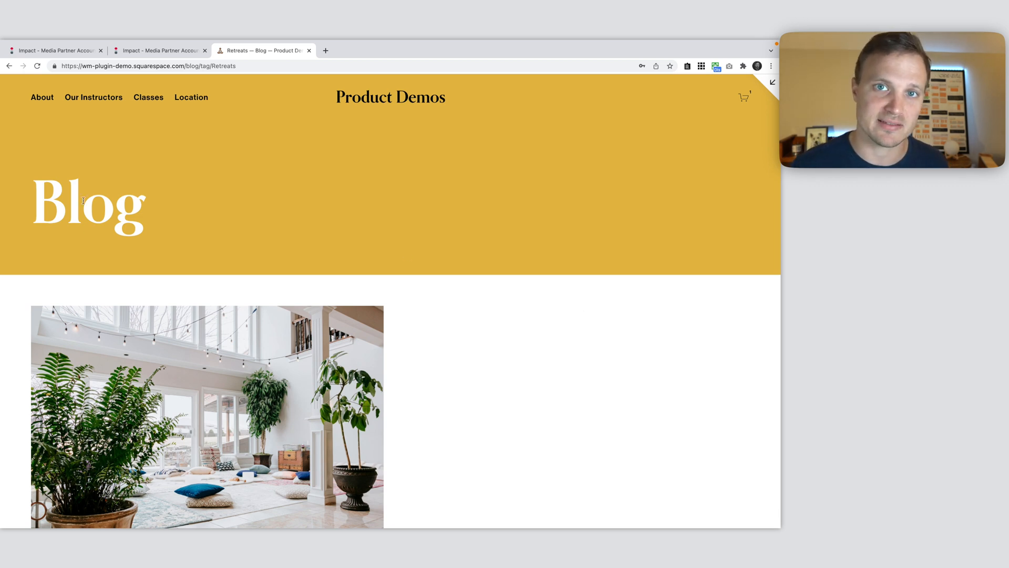
{"action": "mouse_move", "coordinate": [249, 106]}
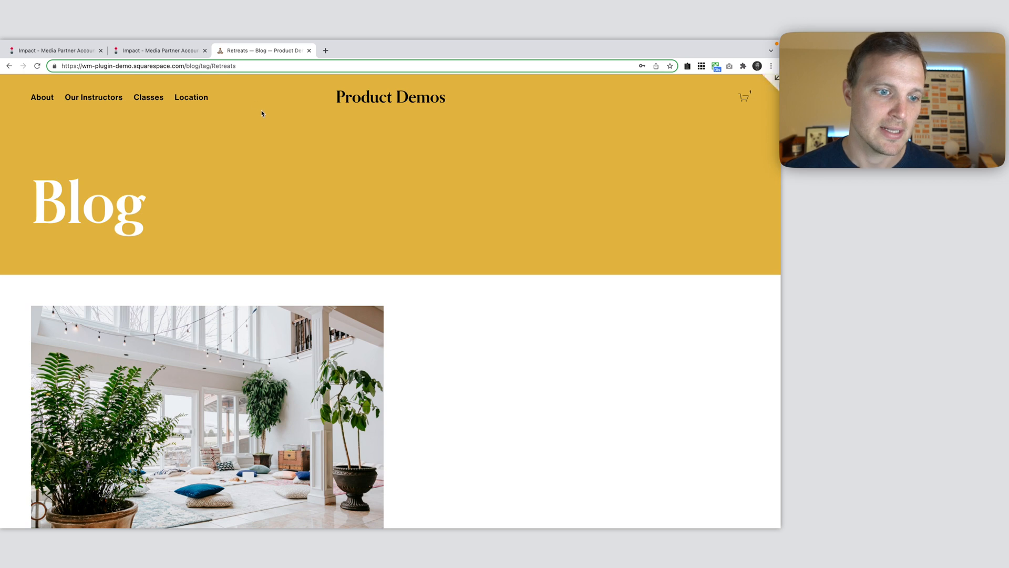
{"action": "mouse_move", "coordinate": [168, 85]}
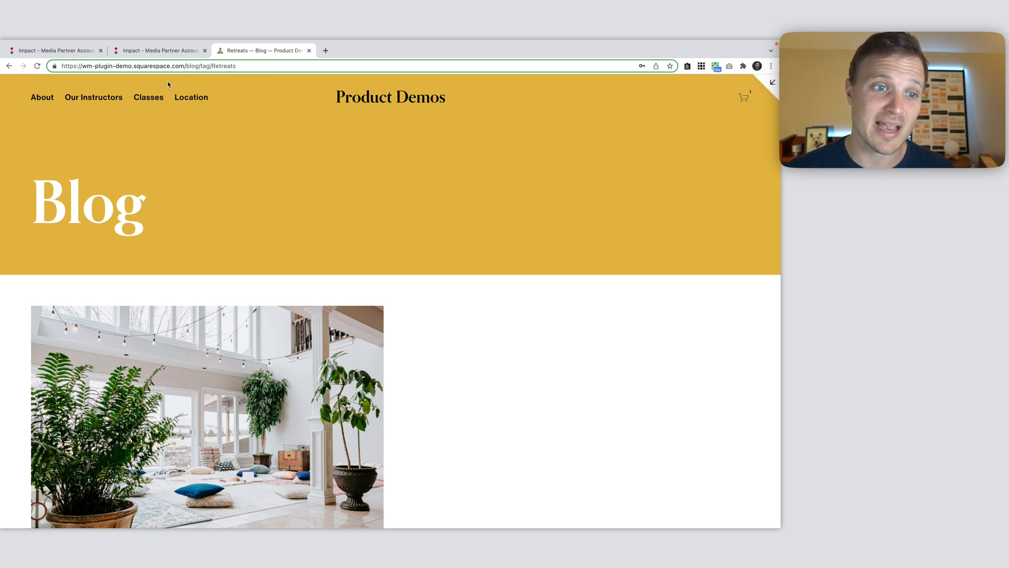
{"action": "mouse_move", "coordinate": [265, 180]}
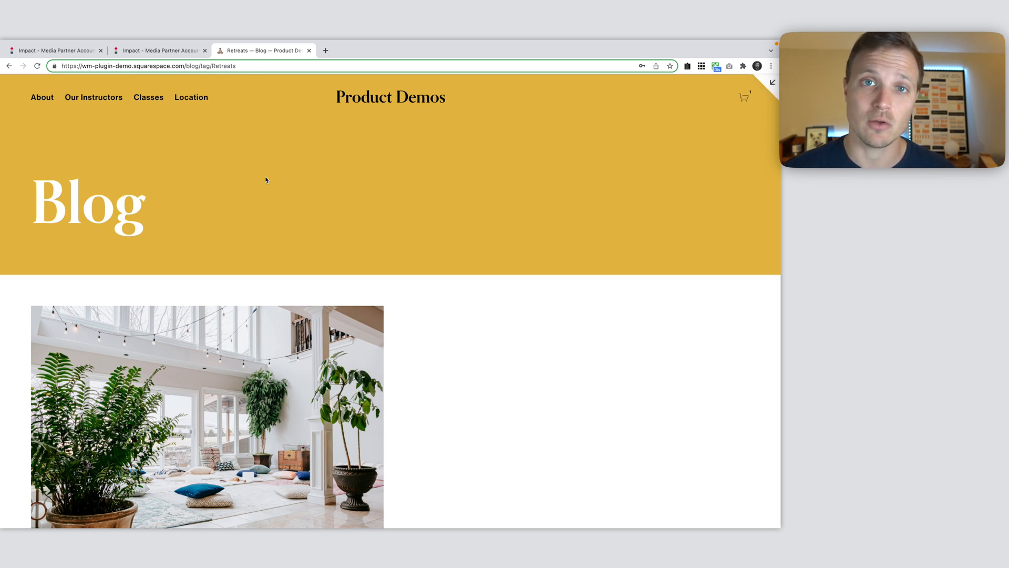
{"action": "mouse_move", "coordinate": [36, 275]}
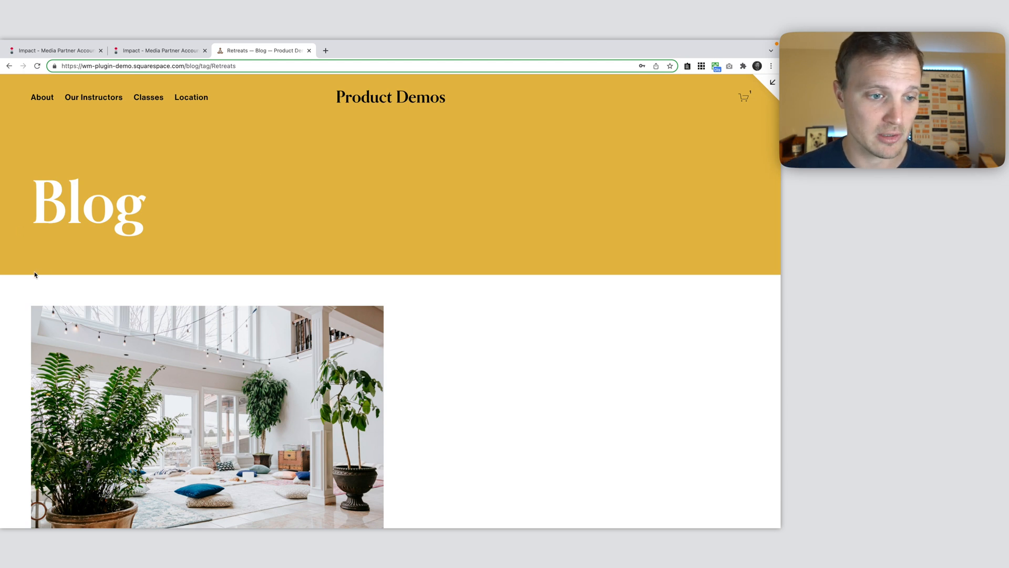
{"action": "mouse_move", "coordinate": [203, 293]}
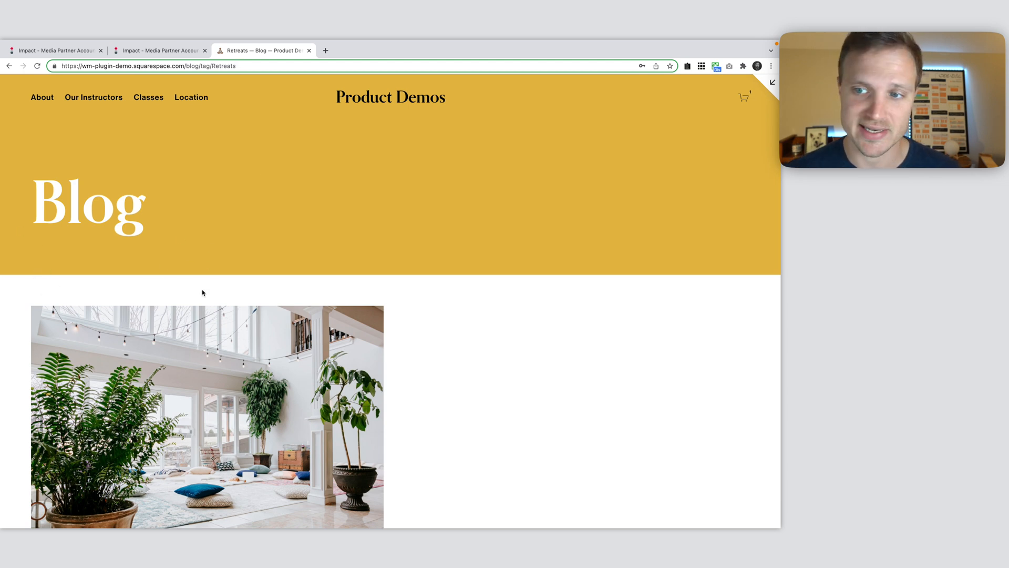
{"action": "left_click", "coordinate": [151, 66]}
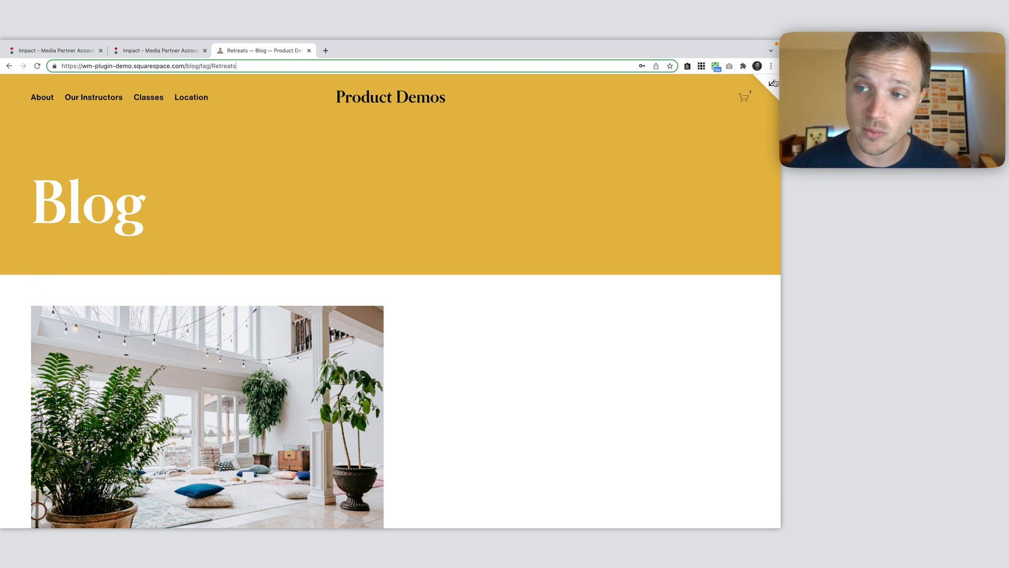
{"action": "mouse_move", "coordinate": [376, 306]}
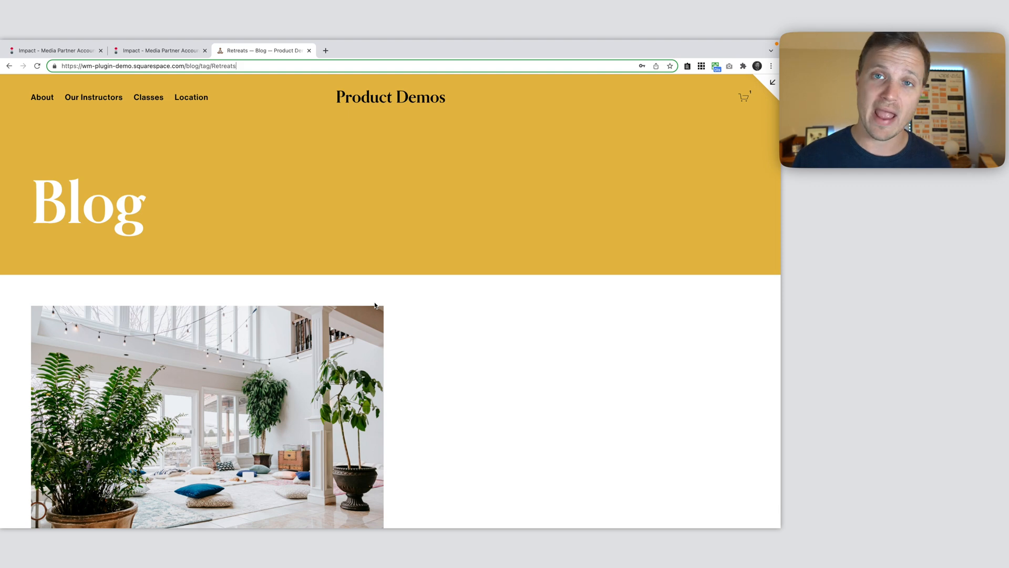
{"action": "mouse_move", "coordinate": [628, 172]}
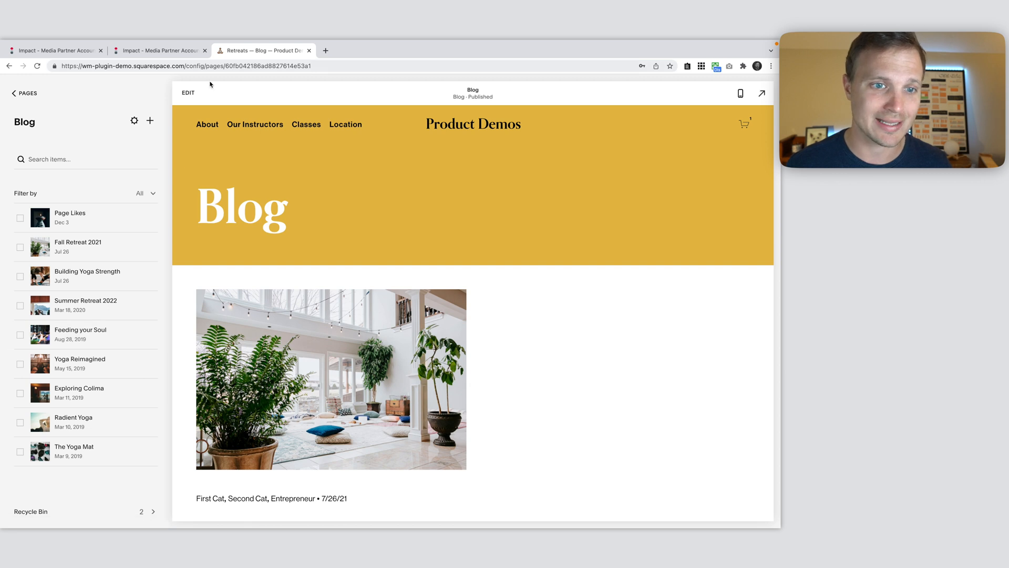
Enter edit mode on the Blog page to add a block under the title
{"action": "left_click", "coordinate": [187, 92]}
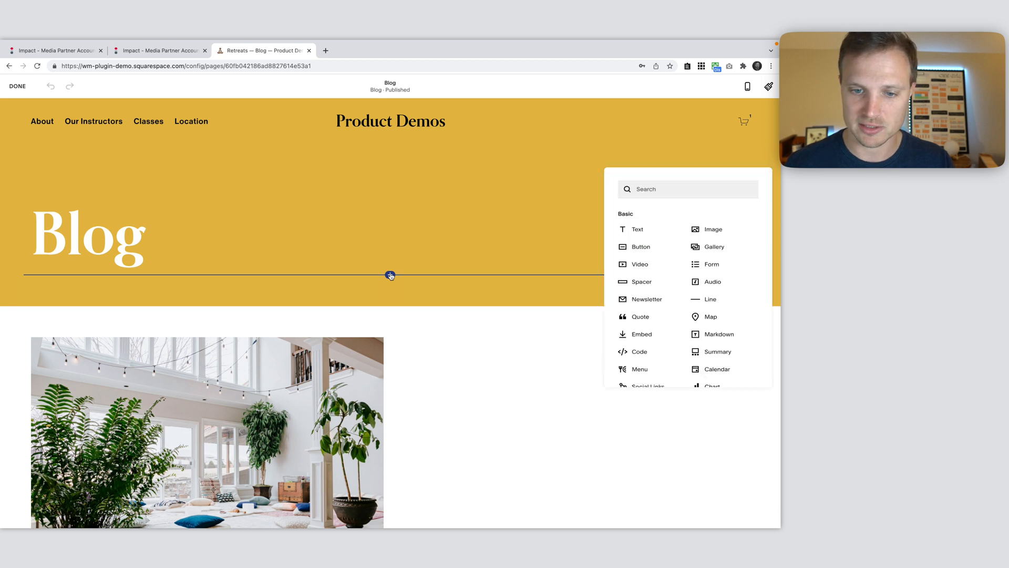
Insert a code block under the Blog title containing a div with id 'filt…'
{"action": "left_click", "coordinate": [639, 352]}
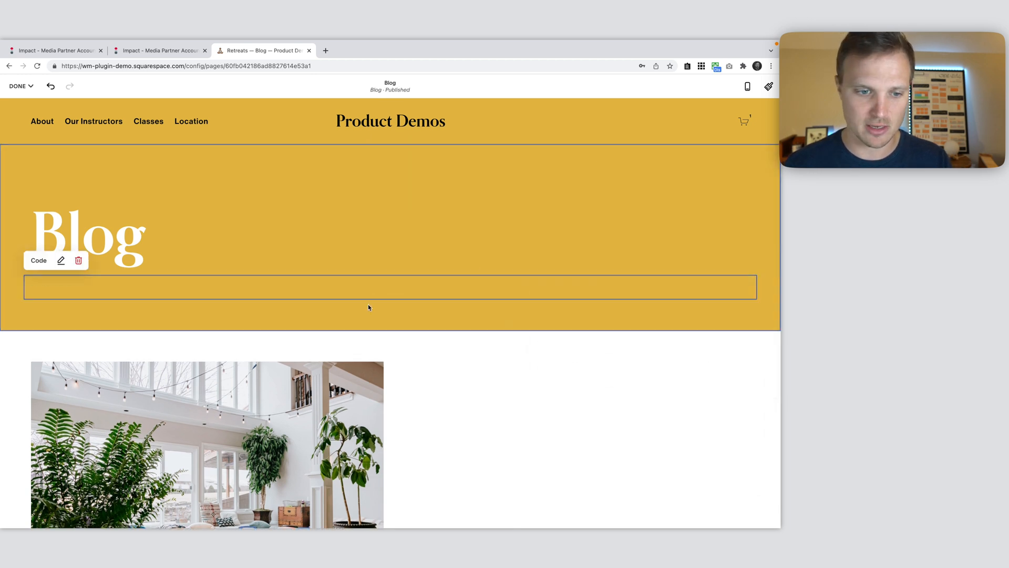
{"action": "left_click", "coordinate": [60, 260]}
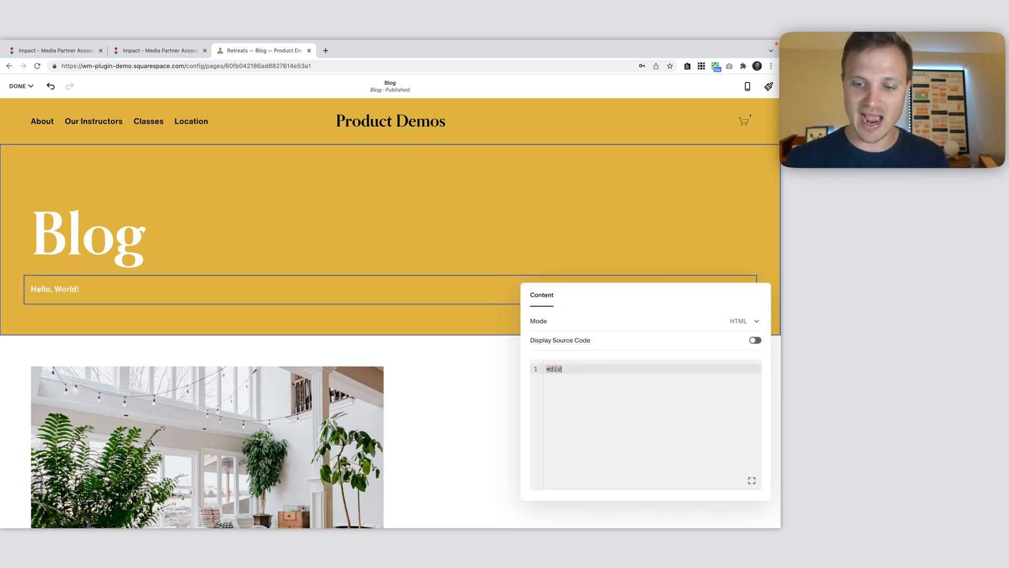
{"action": "type", "text": "id=\"filter-results"}
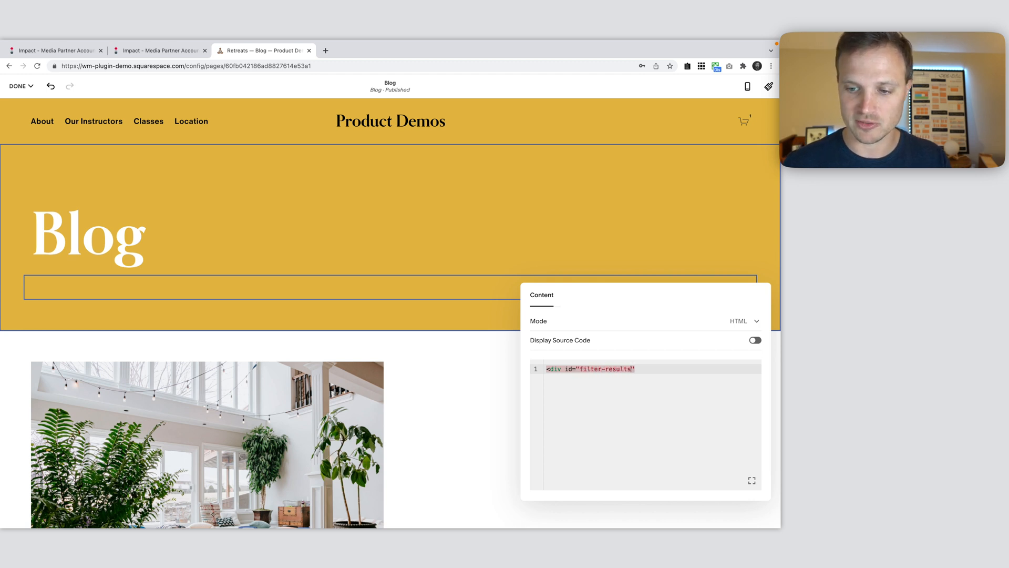
{"action": "type", "text": "></div>div"}
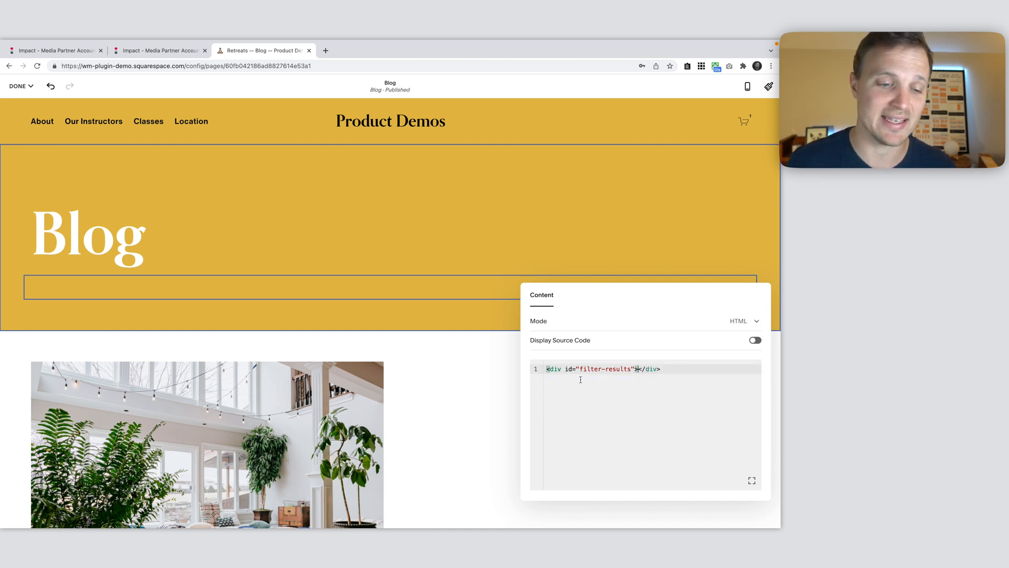
Save the Blog page edits and exit the page editor
{"action": "left_click", "coordinate": [20, 85]}
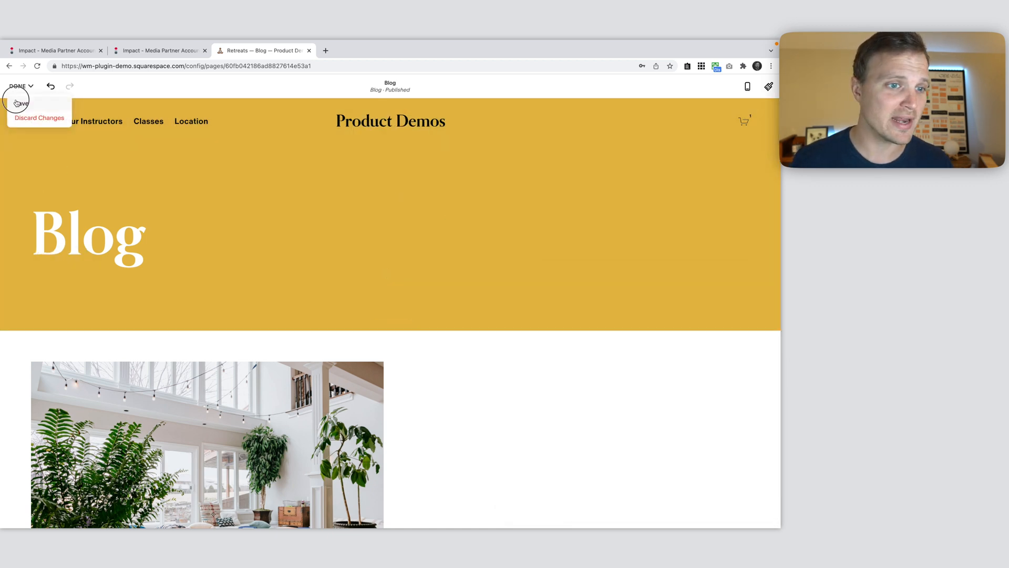
{"action": "left_click", "coordinate": [20, 103]}
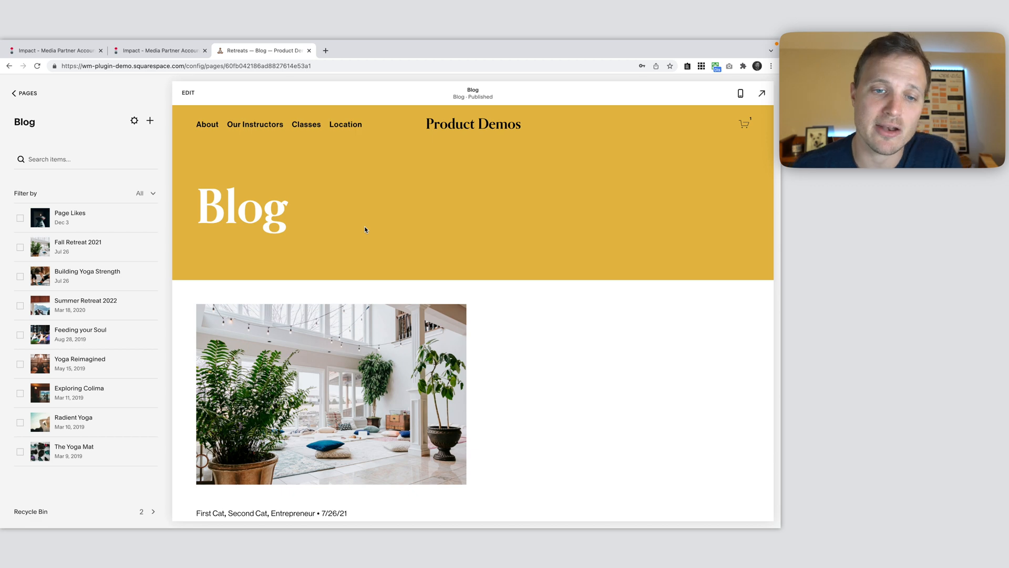
{"action": "mouse_move", "coordinate": [763, 92]}
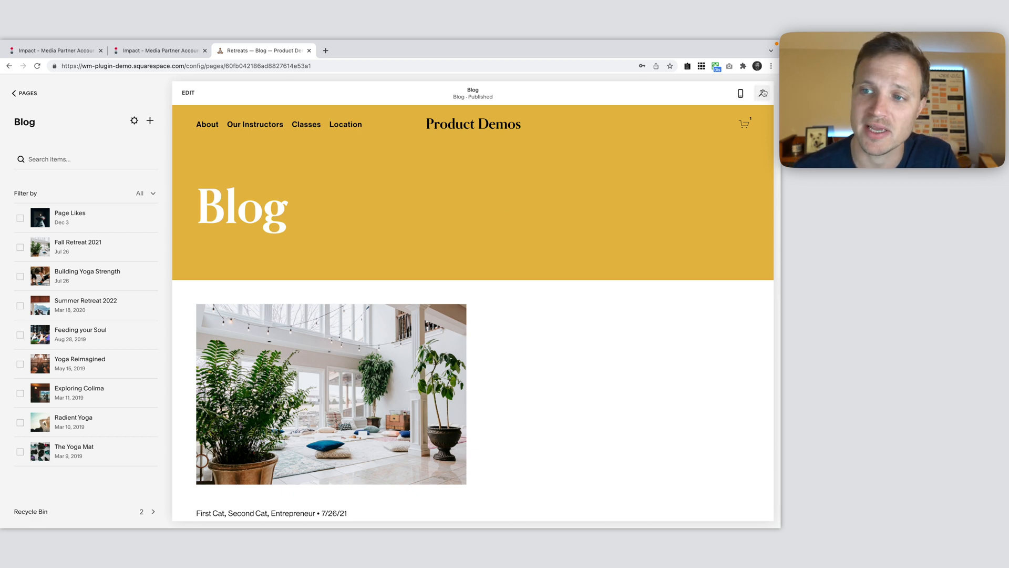
{"action": "left_click", "coordinate": [762, 93]}
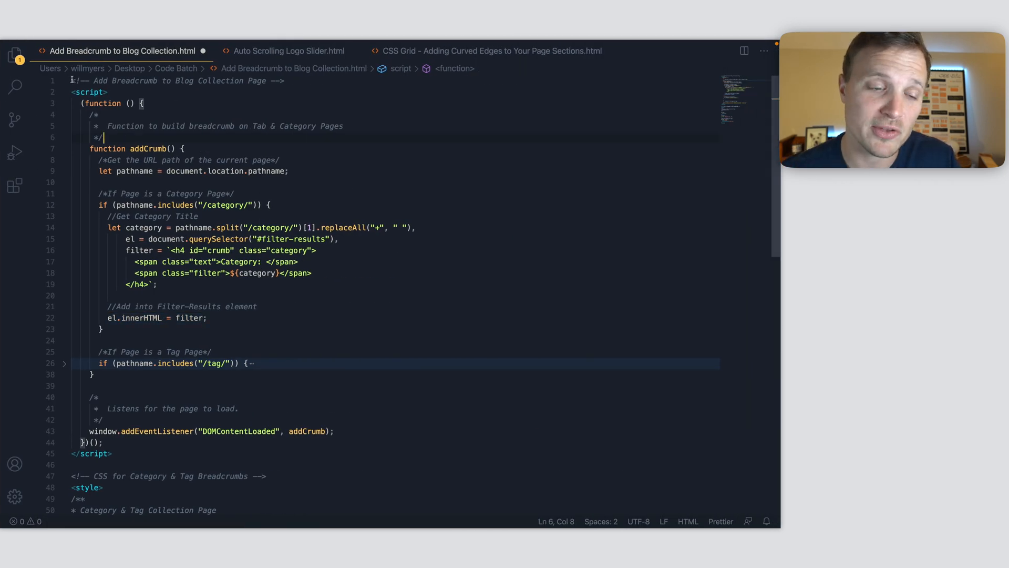
Review the addCrumb script's pathname variable and unfold the /tag/ branch that builds 'Tag:'
{"action": "scroll", "scroll_direction": "down", "scroll_amount": 3}
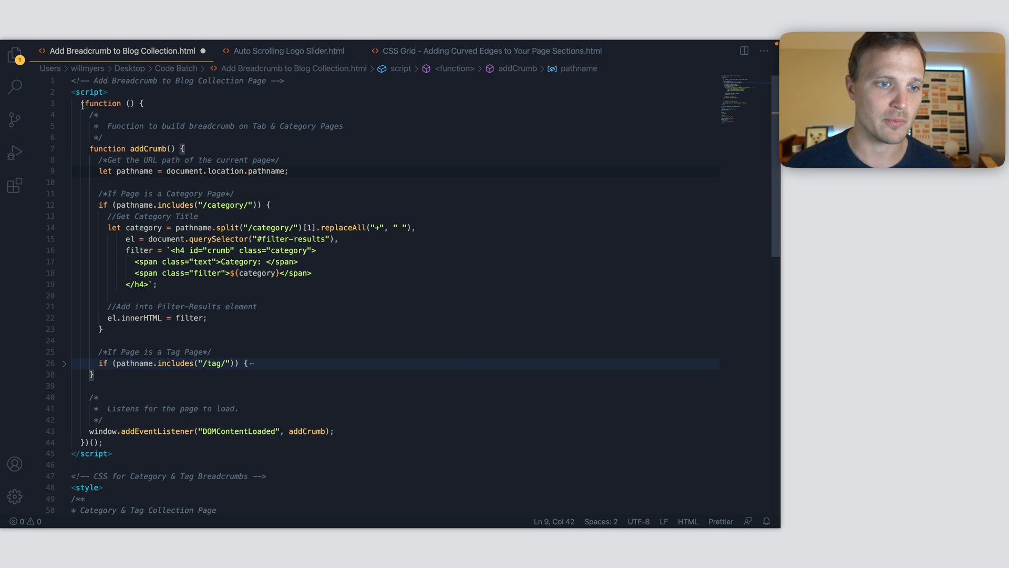
{"action": "double_click", "coordinate": [96, 431]}
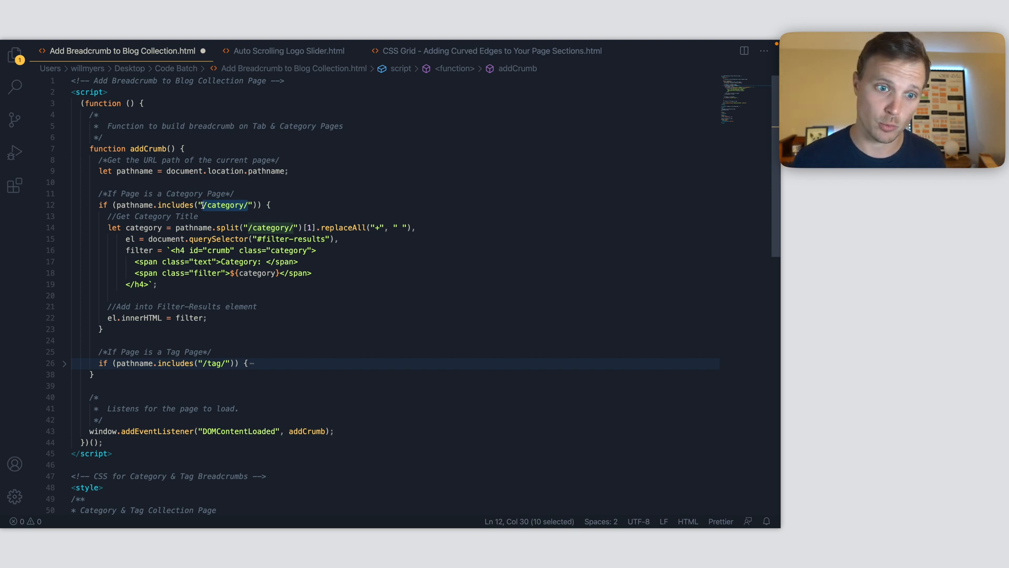
{"action": "left_click", "coordinate": [133, 363]}
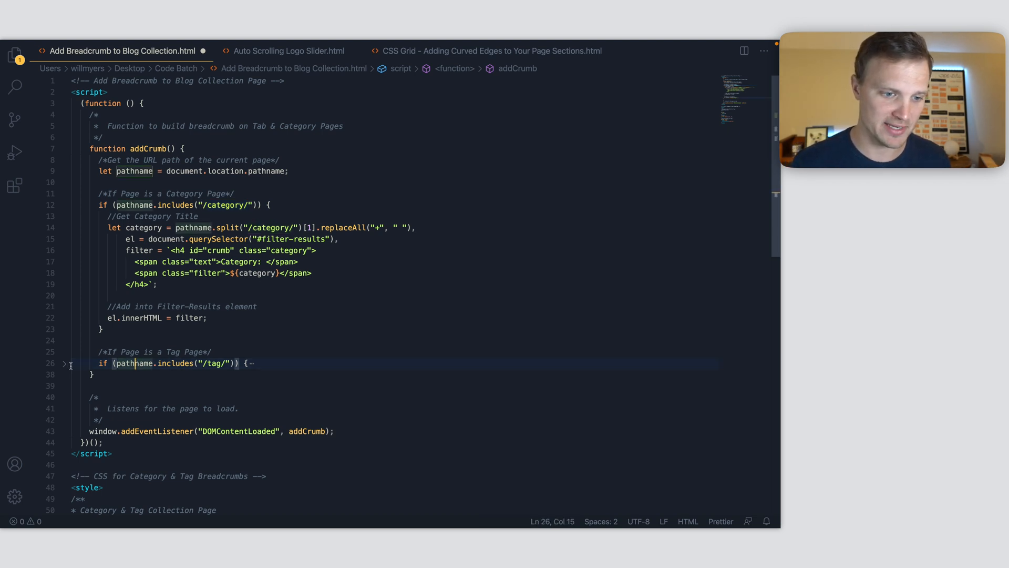
{"action": "left_click", "coordinate": [63, 363]}
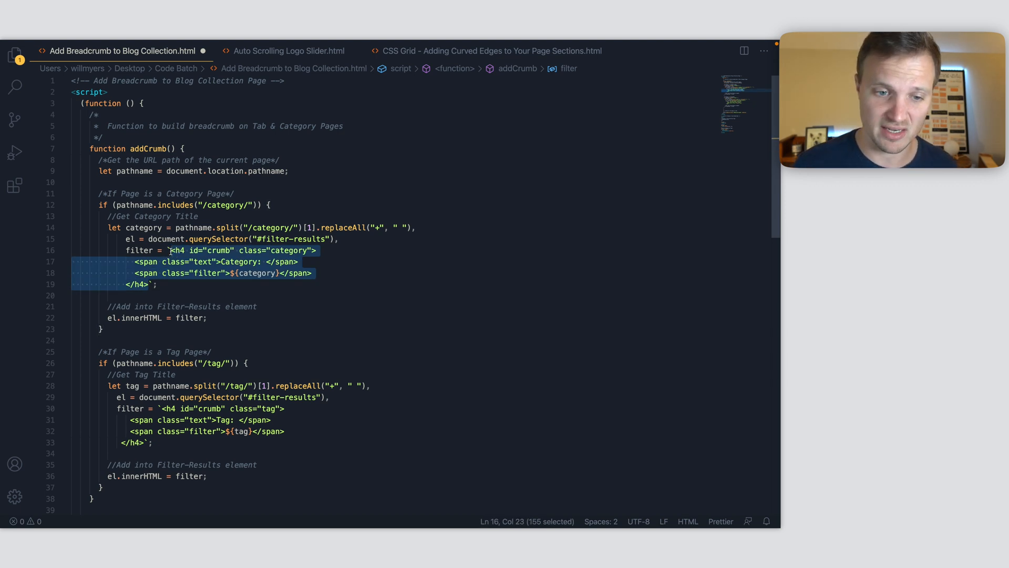
{"action": "left_click", "coordinate": [390, 227]}
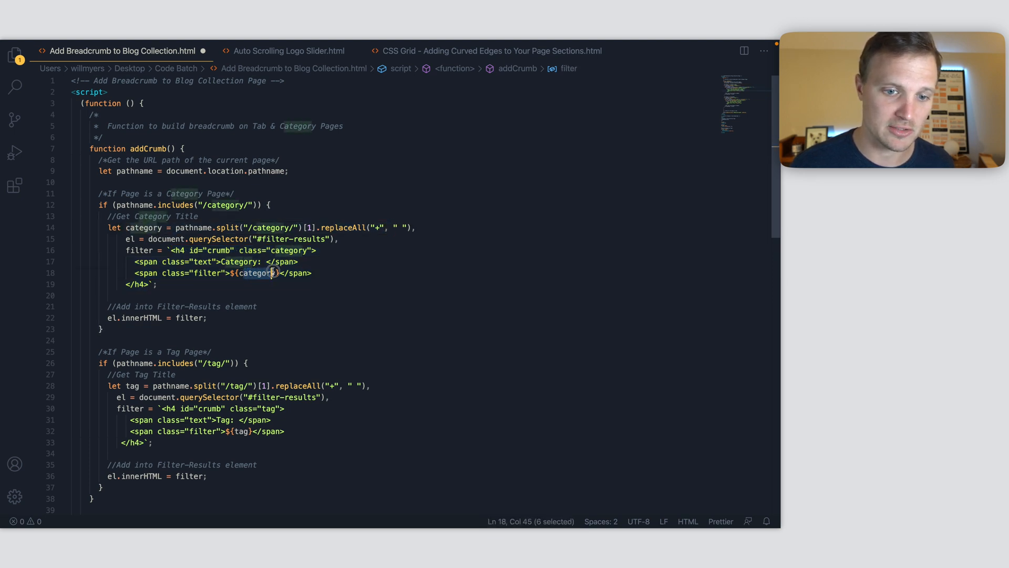
{"action": "key", "text": "Shift+Right"}
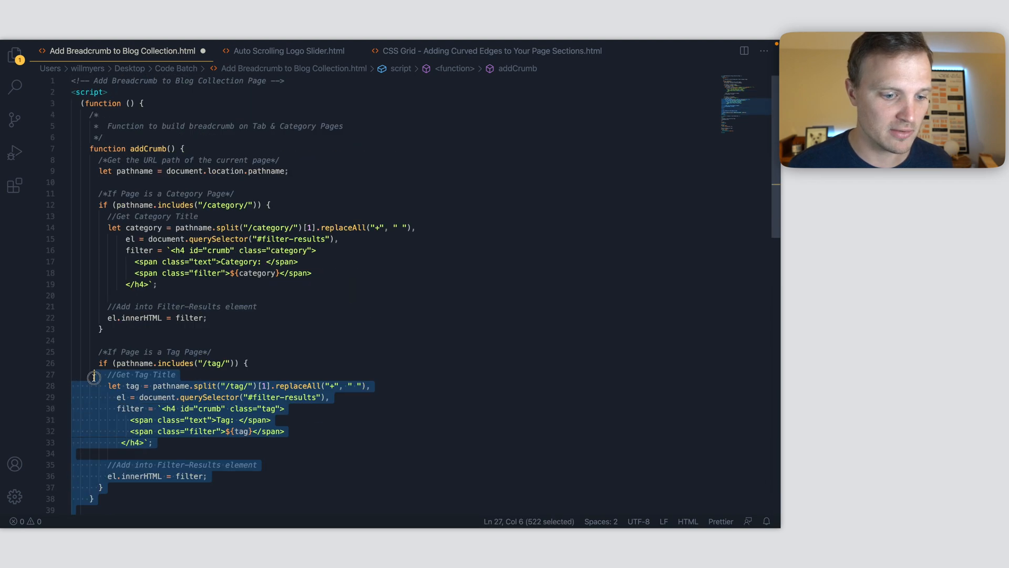
{"action": "key", "text": "ctrl+a"}
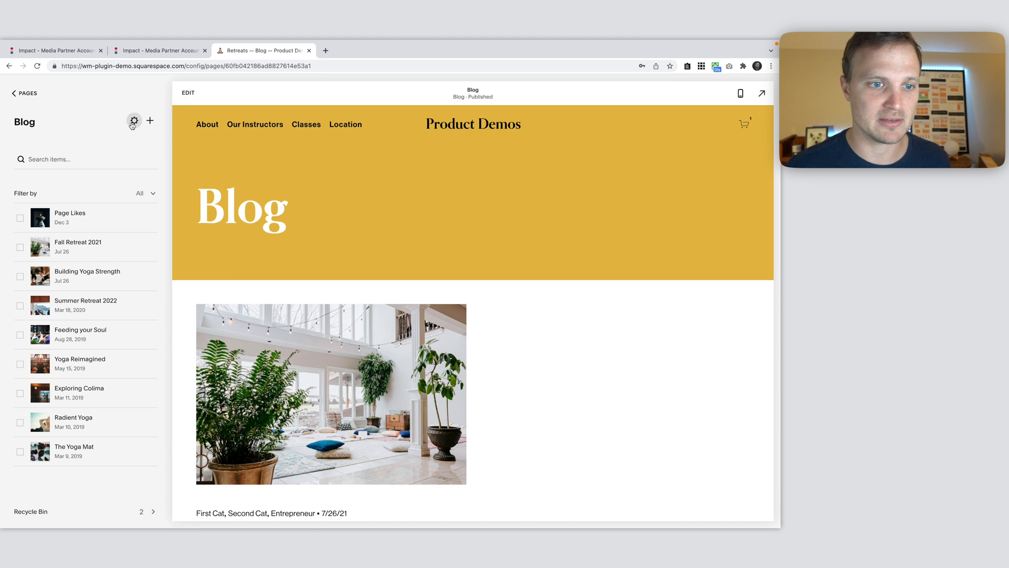
Check the breadcrumb script in Blog Settings > Advanced > Page Header Code Injection
{"action": "left_click", "coordinate": [134, 121]}
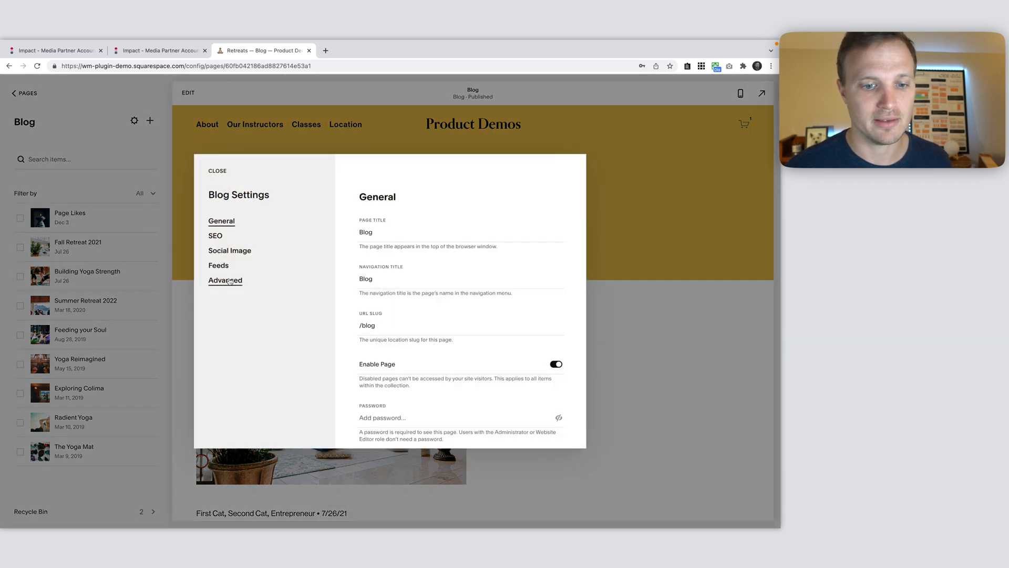
{"action": "left_click", "coordinate": [225, 280]}
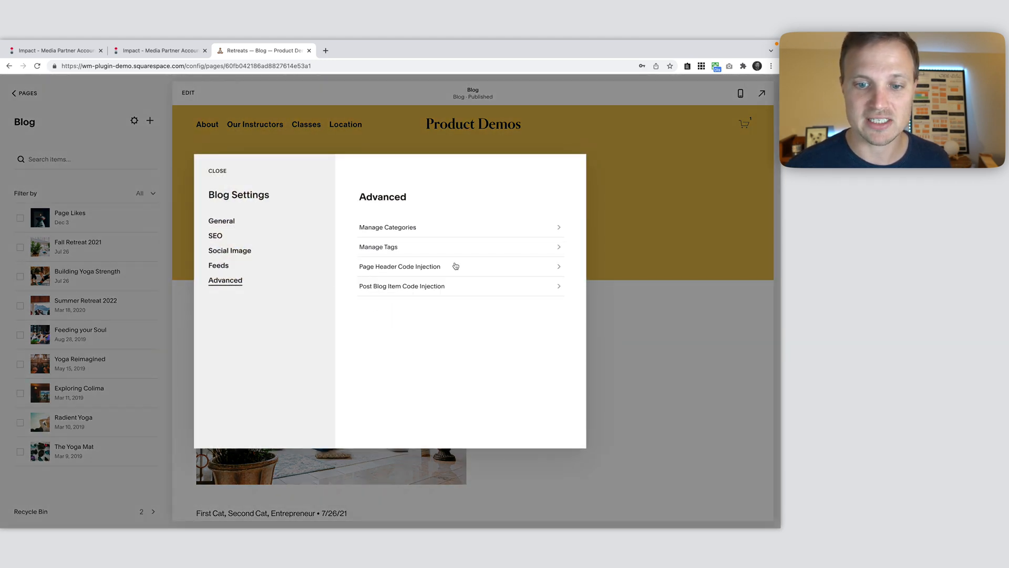
{"action": "left_click", "coordinate": [399, 266]}
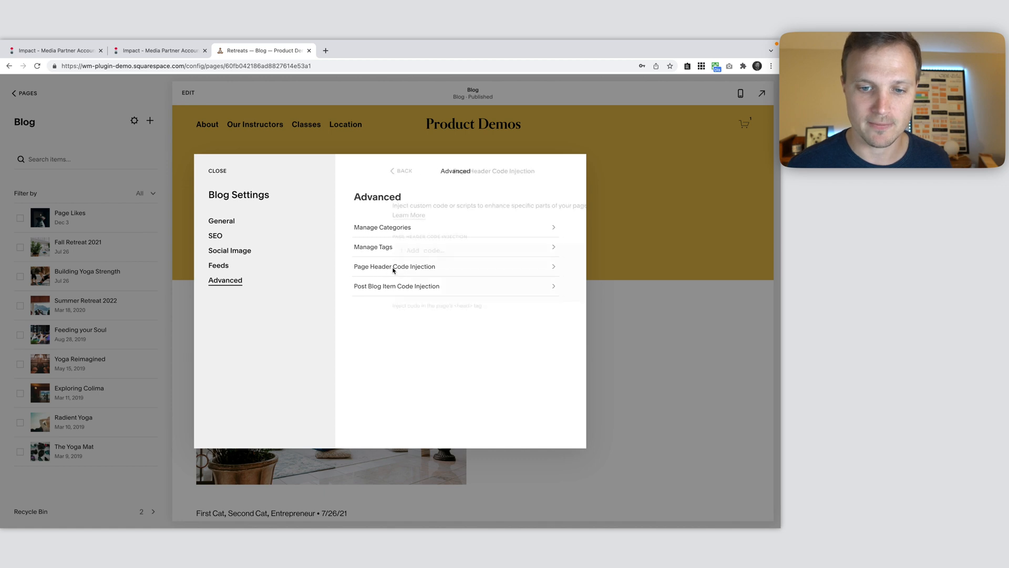
{"action": "left_click", "coordinate": [394, 266]}
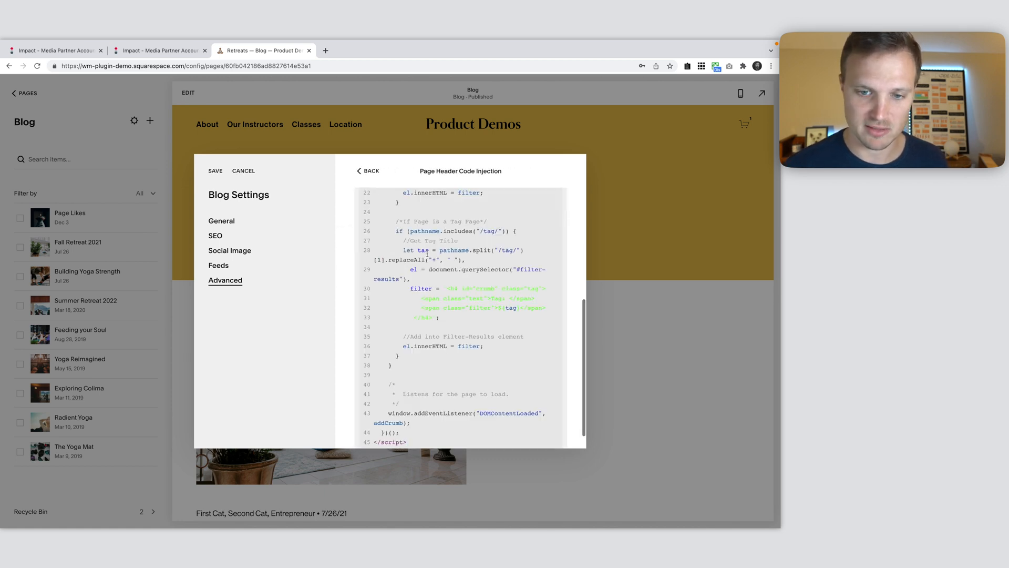
{"action": "left_click", "coordinate": [243, 170]}
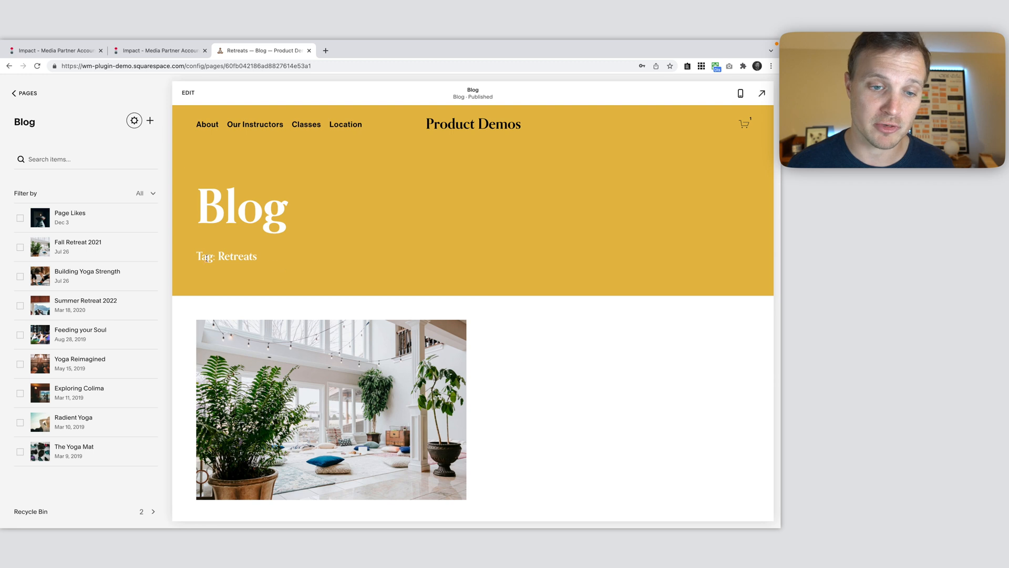
Open Fall Retreat 2021 from the Retreats tag page, then its Entrepreneur category link
{"action": "scroll", "scroll_direction": "down", "scroll_amount": 3}
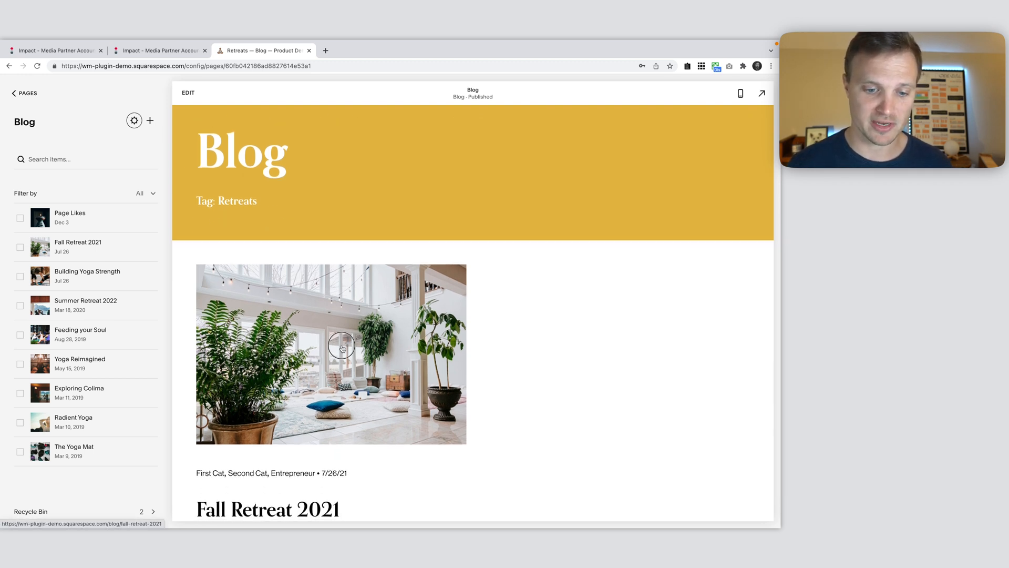
{"action": "left_click", "coordinate": [78, 246]}
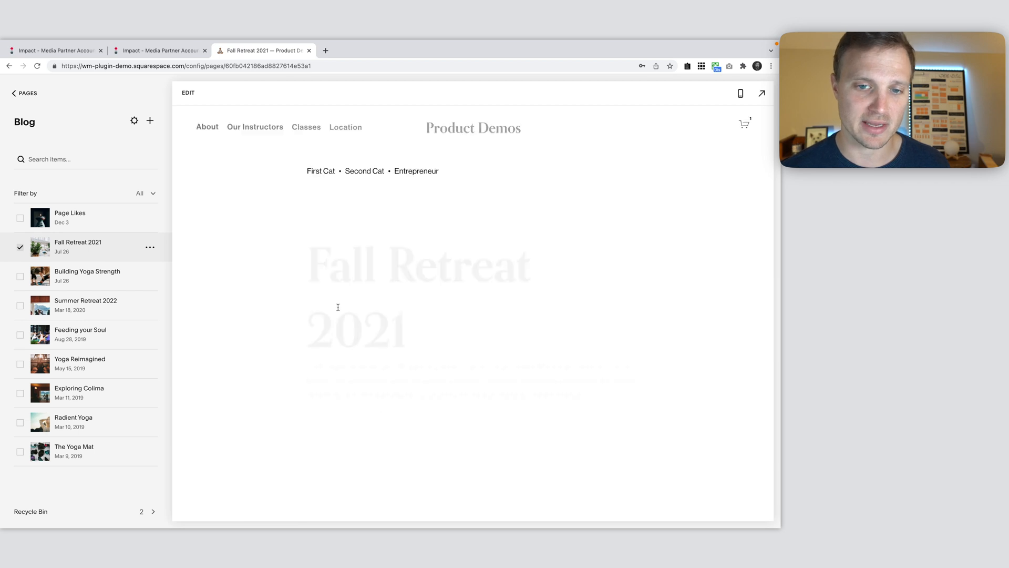
{"action": "left_click", "coordinate": [416, 170]}
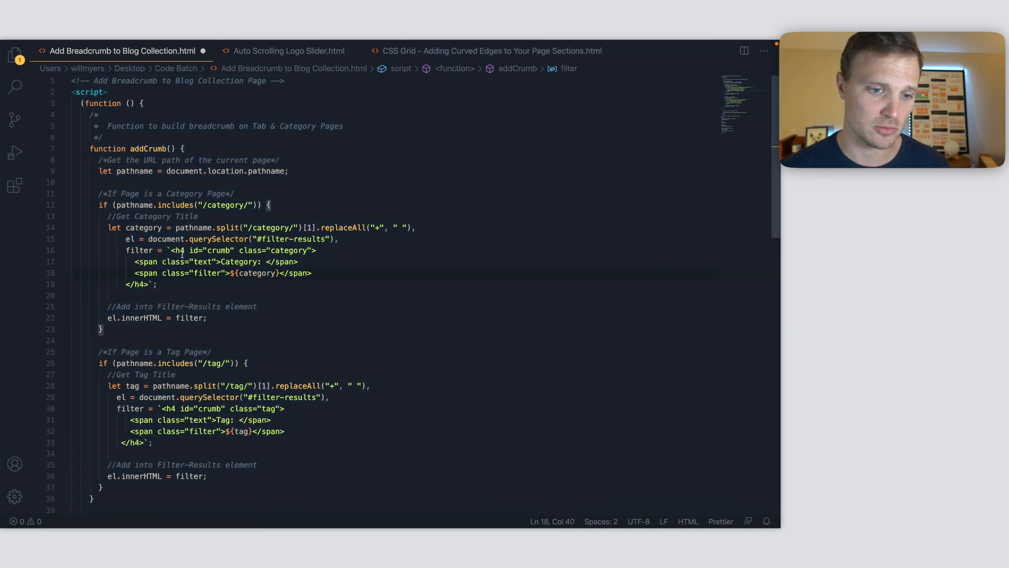
{"action": "left_click", "coordinate": [217, 250]}
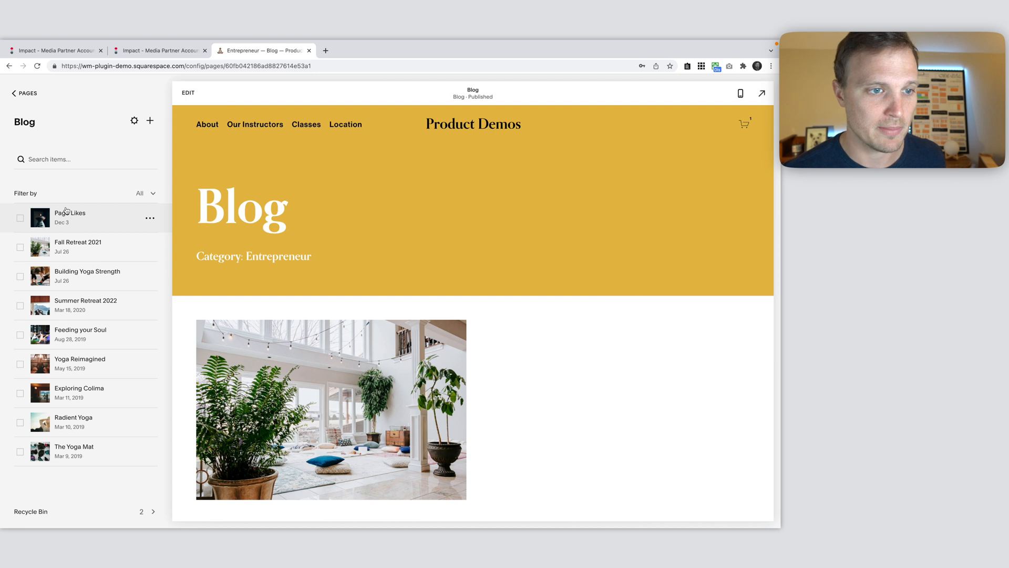
Add the #crumb, #crumb .text and #crumb .filter rules in Design > Custom CSS
{"action": "left_click", "coordinate": [27, 93]}
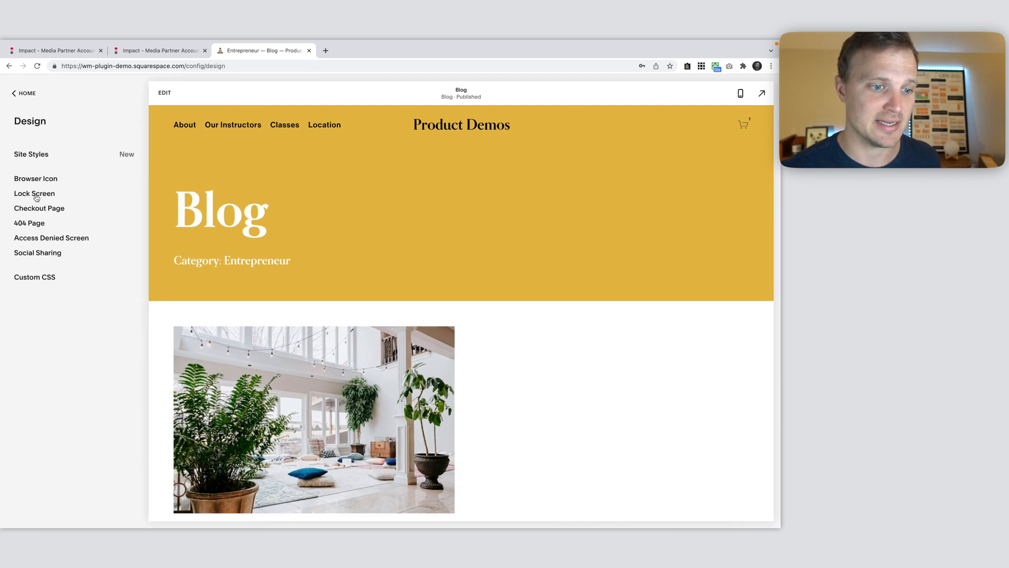
{"action": "left_click", "coordinate": [34, 277]}
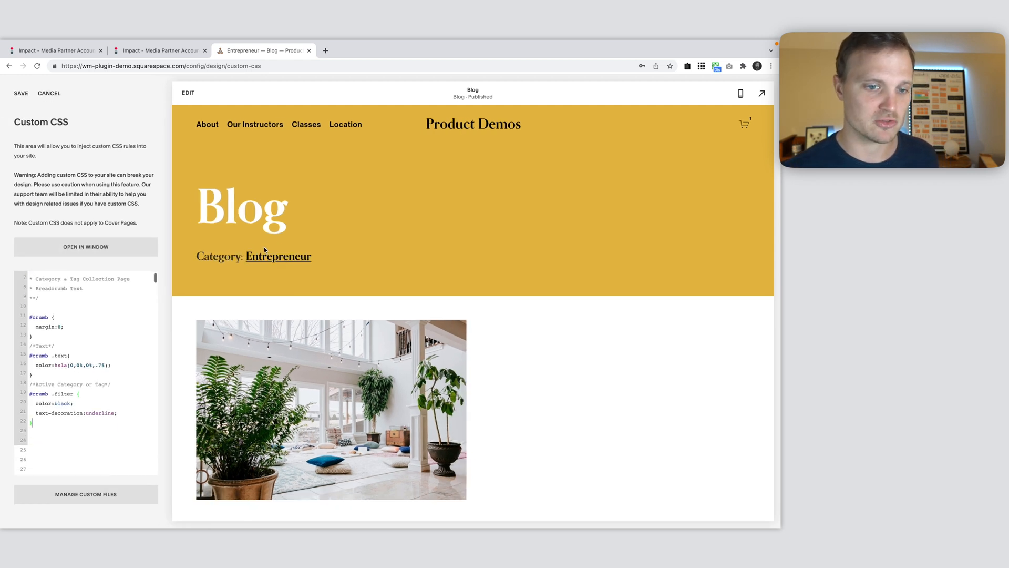
{"action": "left_click", "coordinate": [37, 367]}
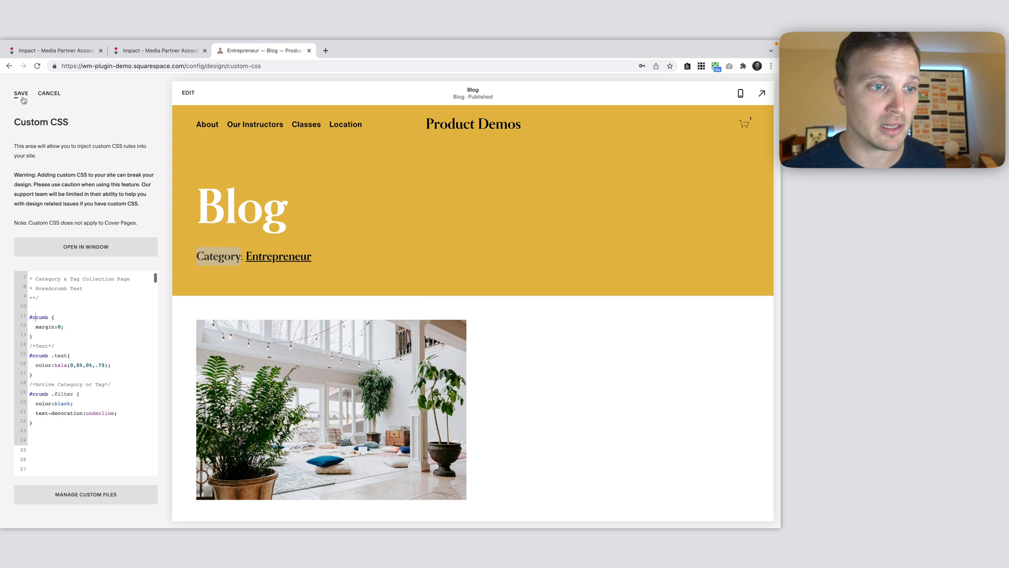
Save the breadcrumb CSS and return to the unfiltered Blog collection page
{"action": "left_click", "coordinate": [9, 94]}
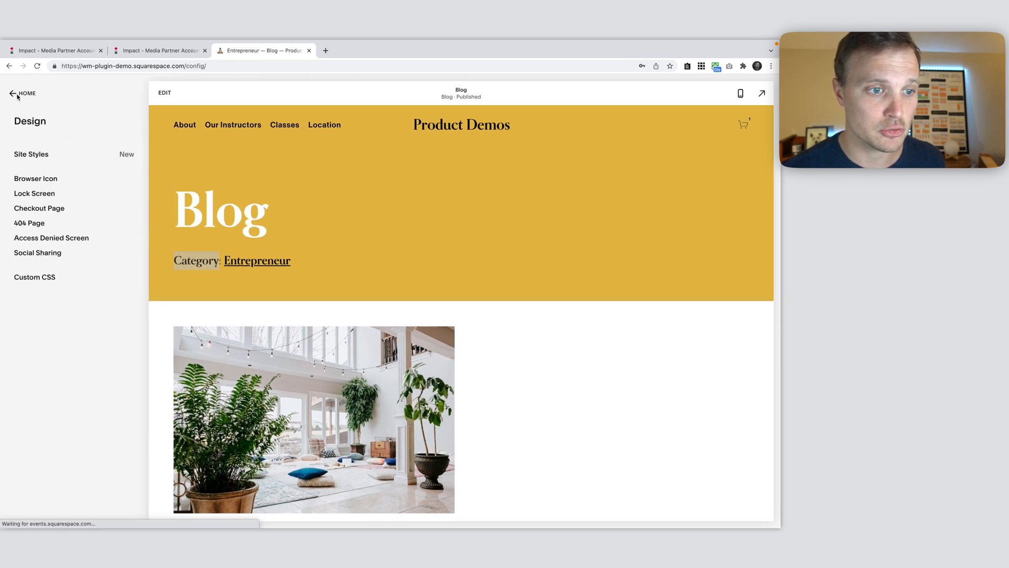
{"action": "left_click", "coordinate": [14, 93]}
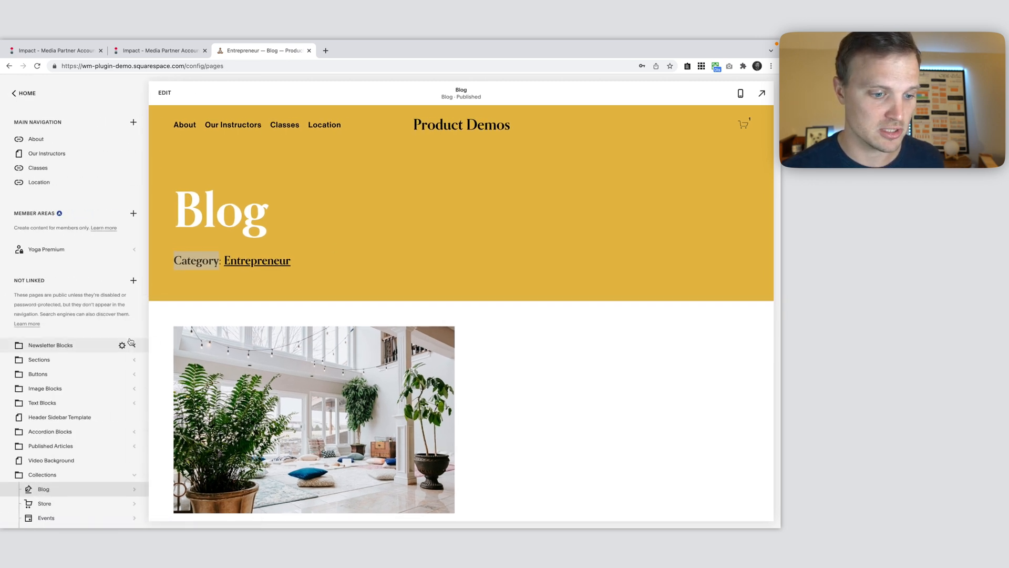
{"action": "left_click", "coordinate": [43, 488]}
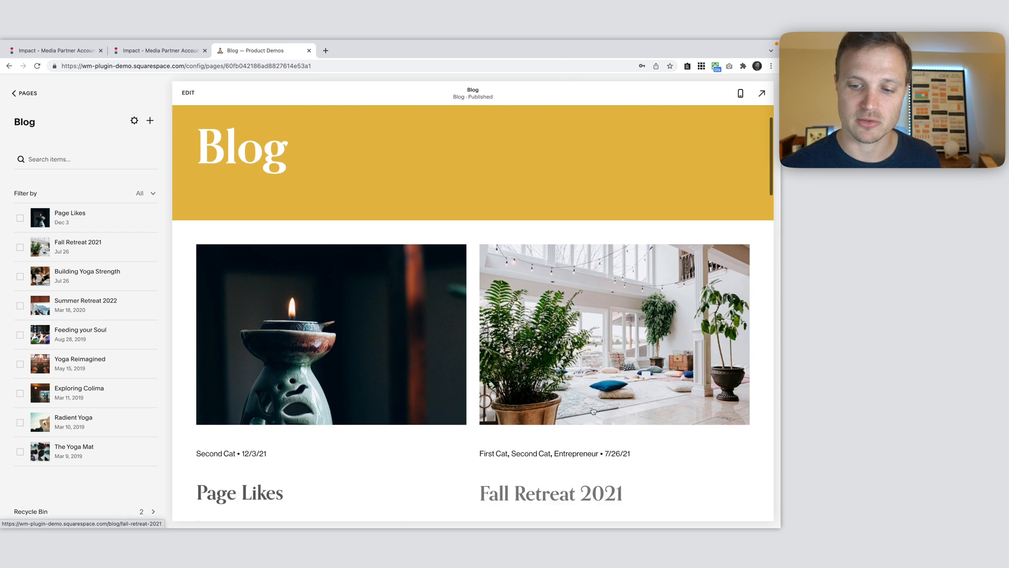
{"action": "scroll", "scroll_direction": "up", "scroll_amount": 3}
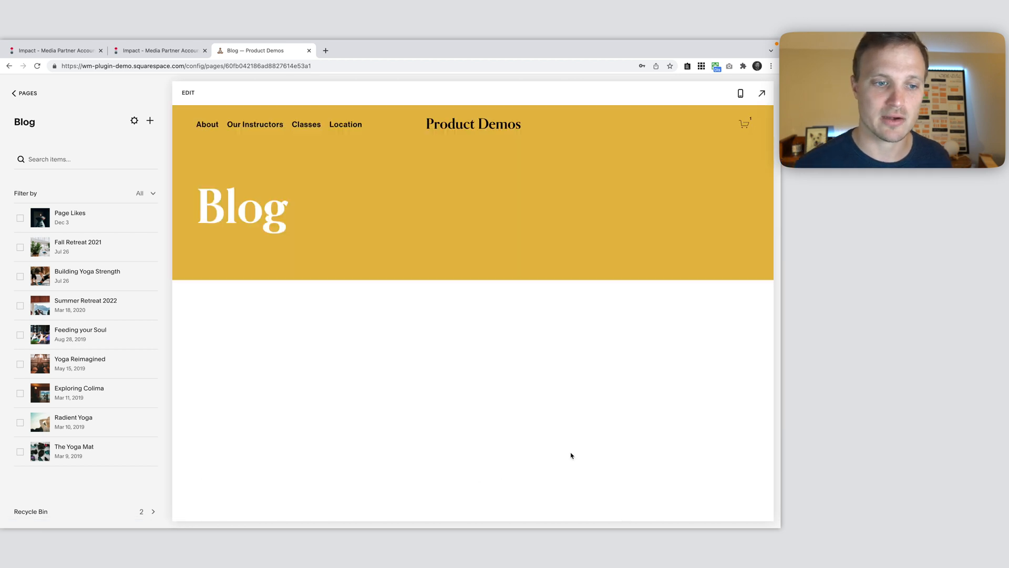